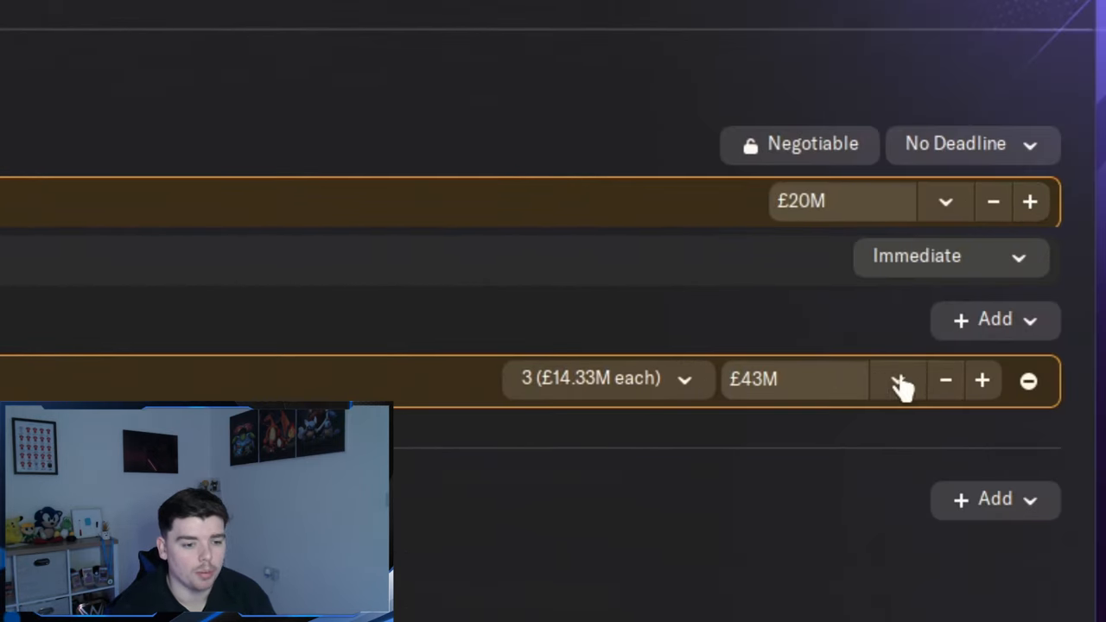
# Step: Adjust the offer with the plus/minus controls to £20.5M upfront plus £28M over 3 instalments
pyautogui.click(945, 378)
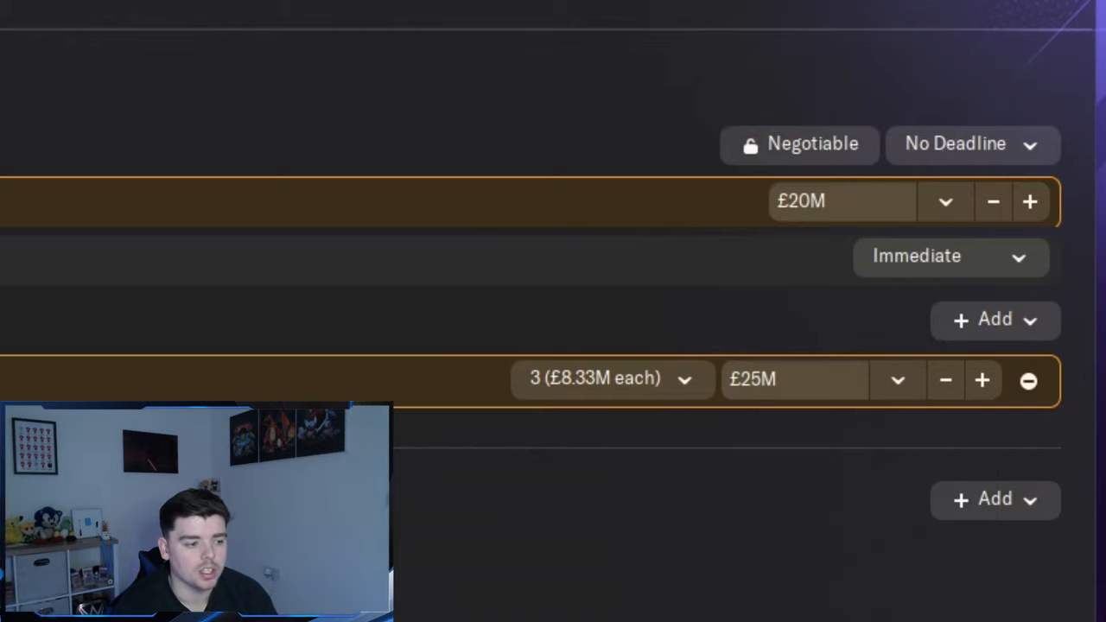
pyautogui.click(982, 379)
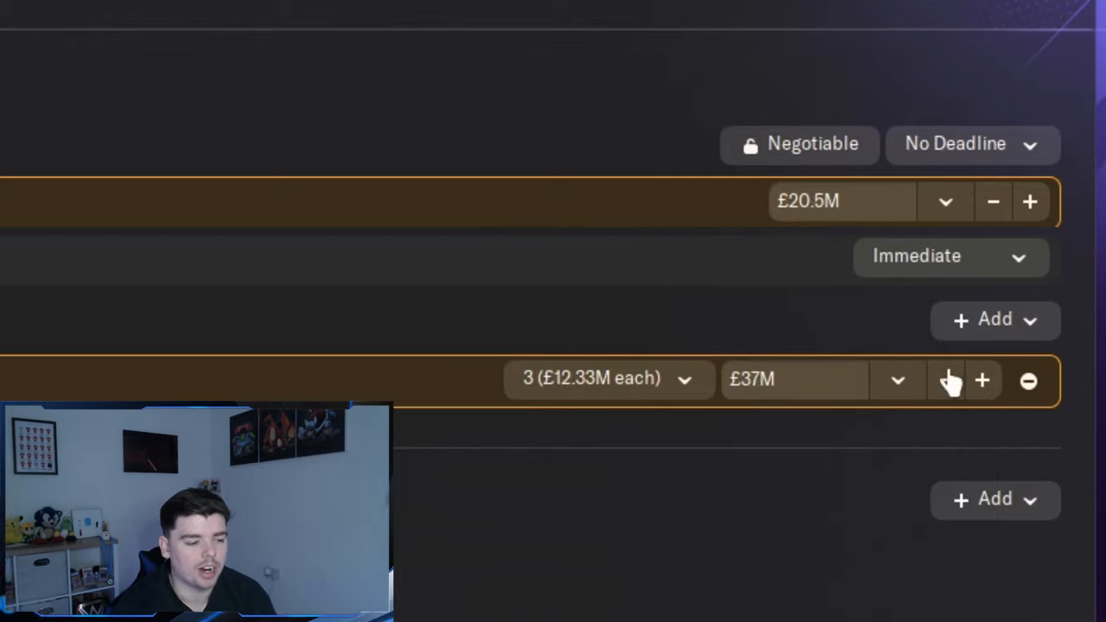
pyautogui.click(946, 380)
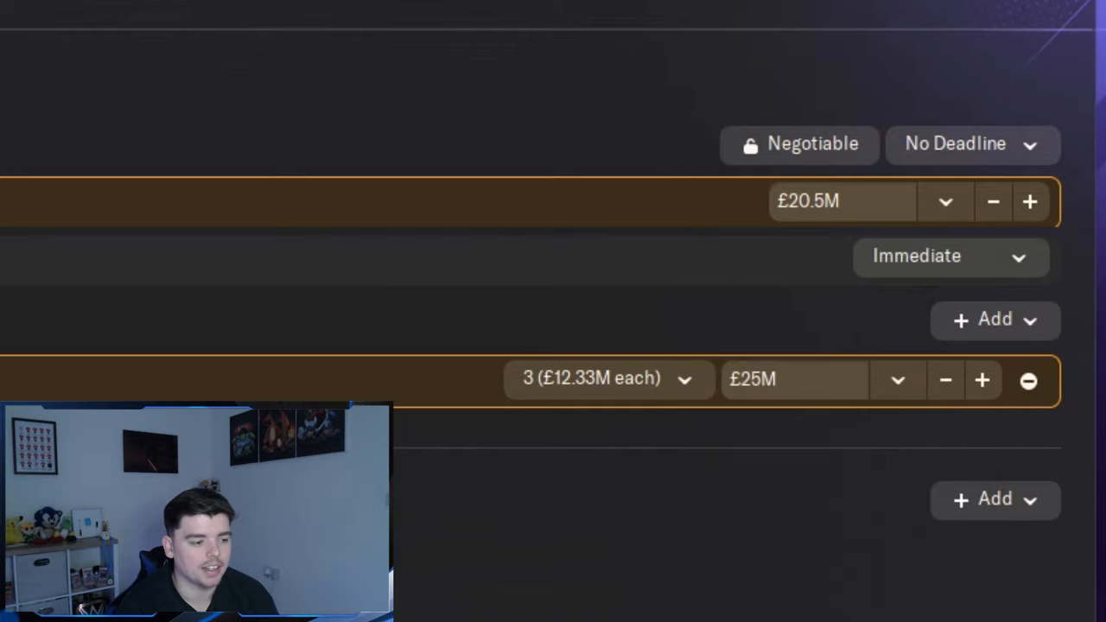
pyautogui.click(981, 380)
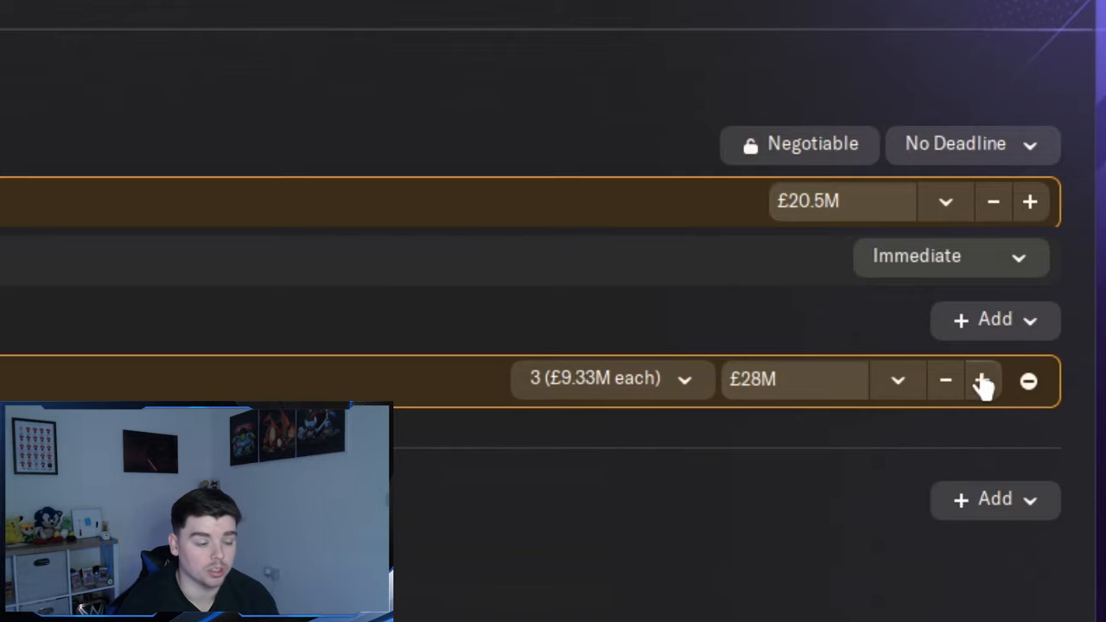
pyautogui.click(981, 378)
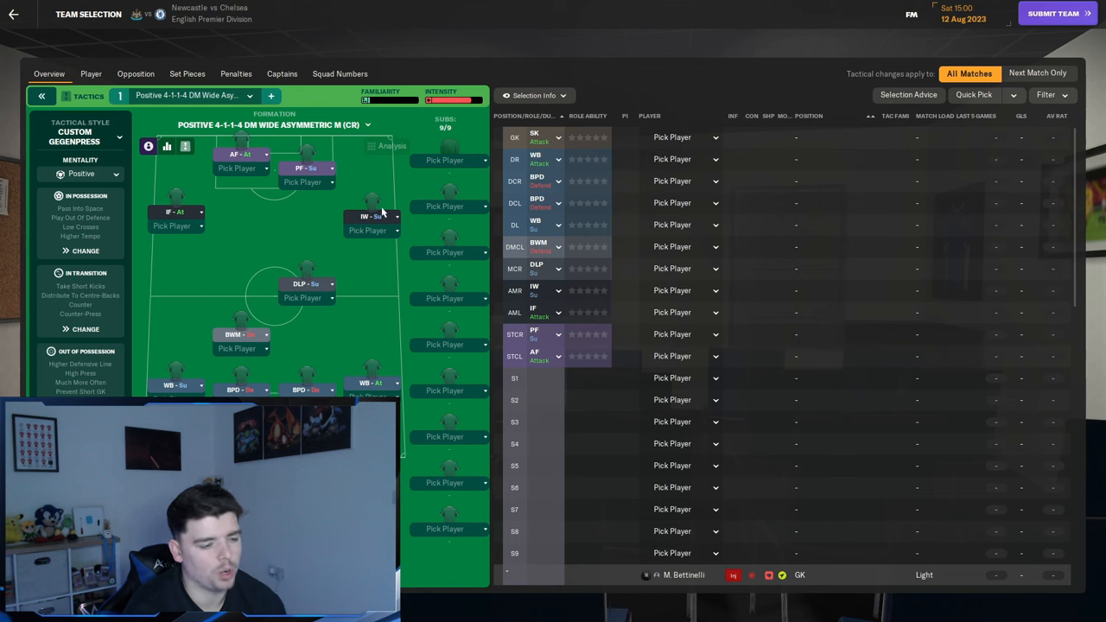
pyautogui.moveTo(978, 98)
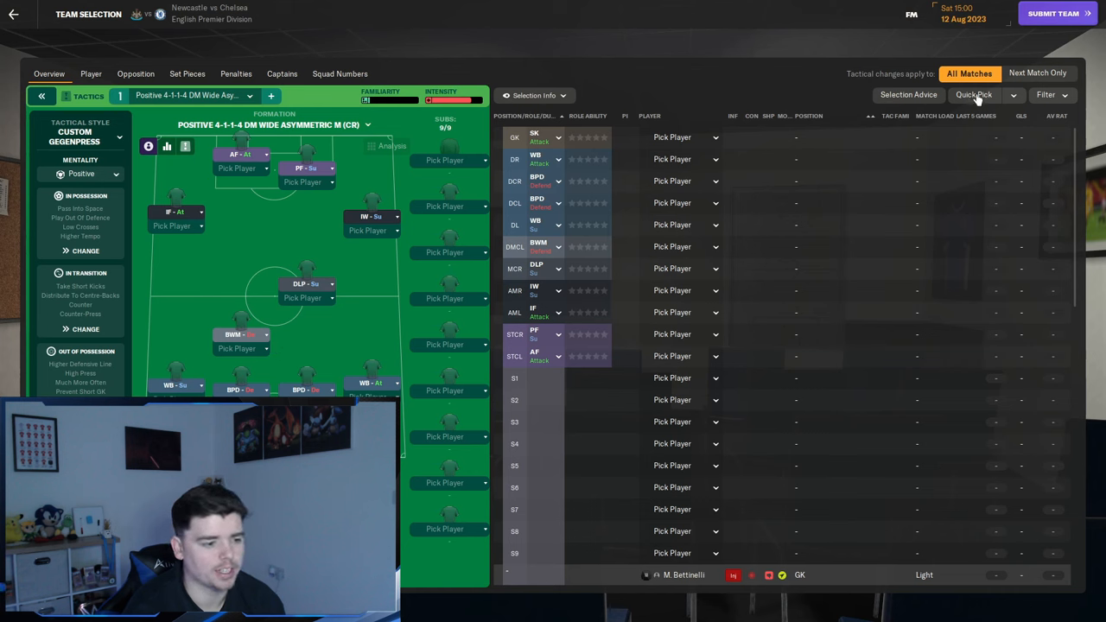
# Step: Quick Pick a full Newcastle vs Chelsea lineup, then swap a reserve and a sub into the eleven
pyautogui.click(975, 93)
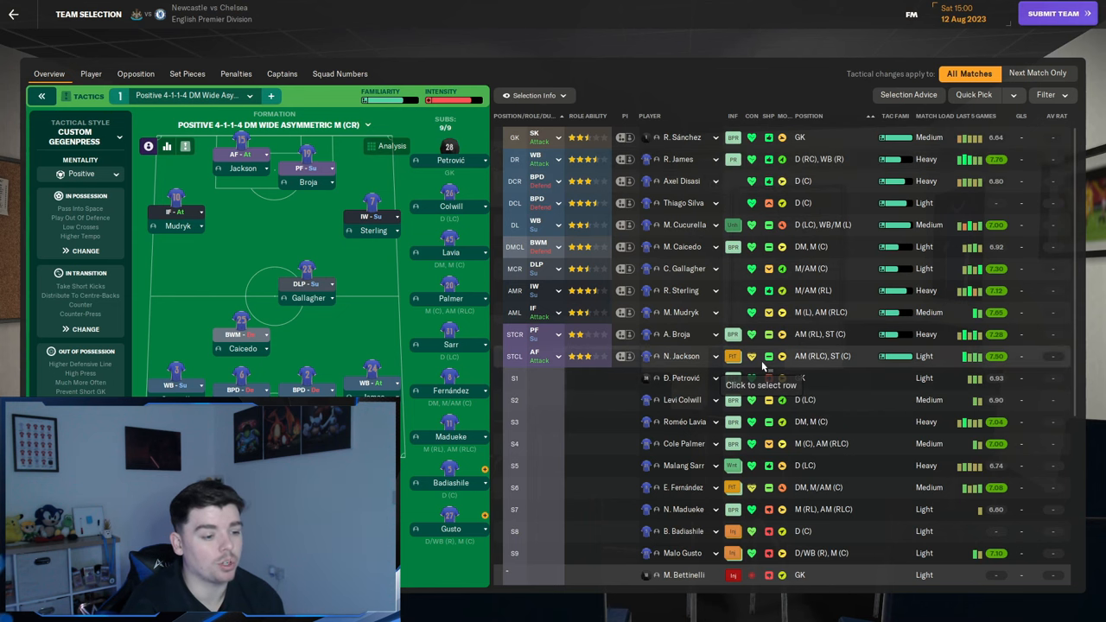
pyautogui.scroll(-3)
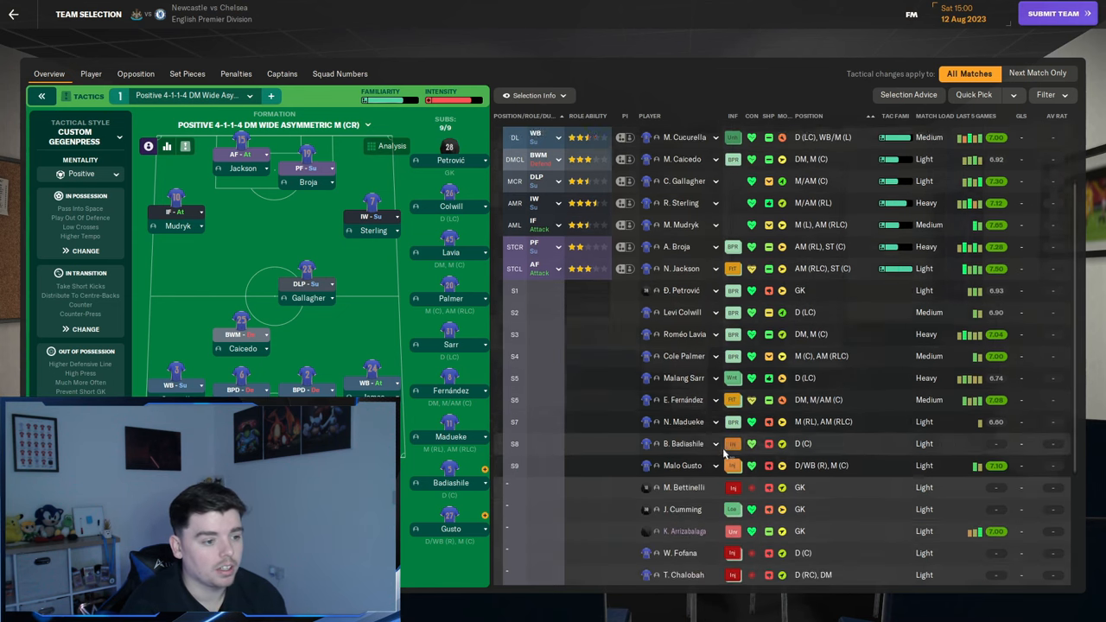
pyautogui.scroll(-3)
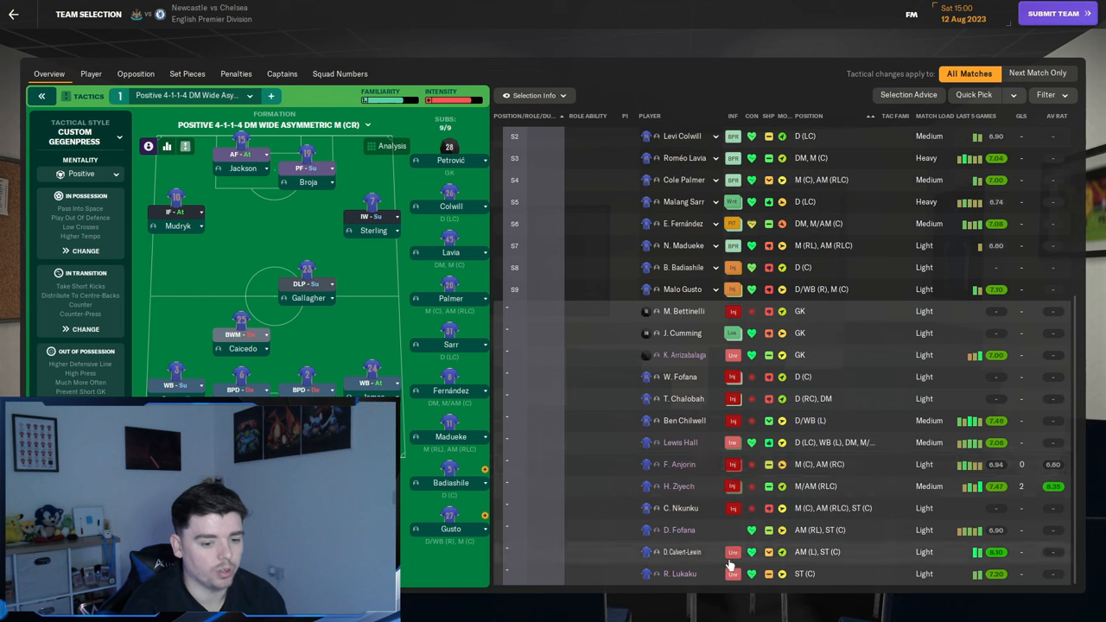
pyautogui.click(973, 94)
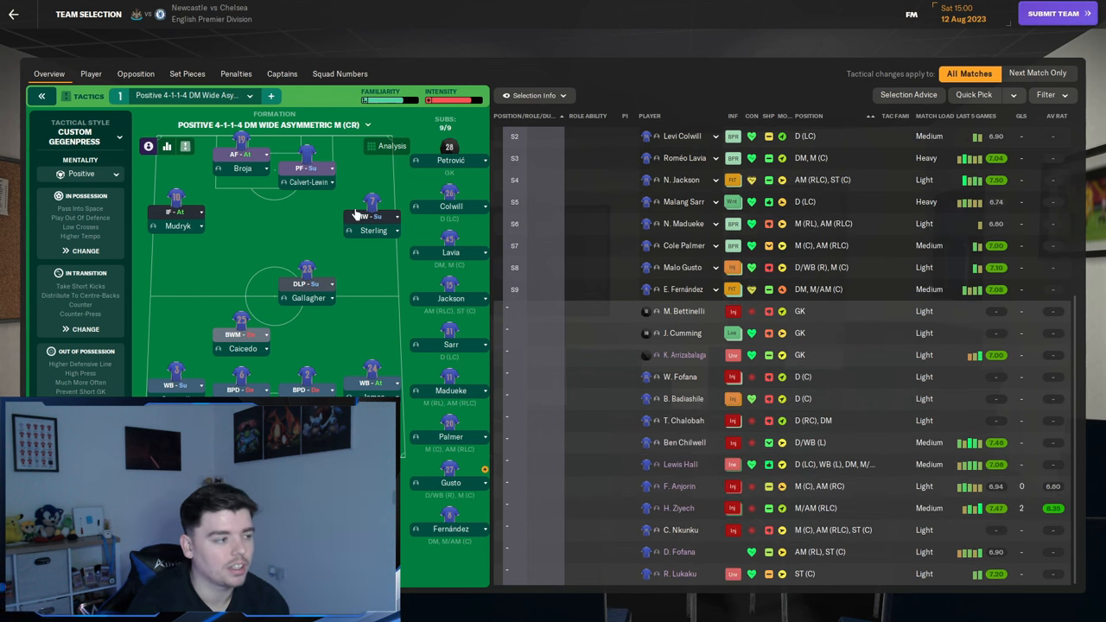
pyautogui.click(391, 145)
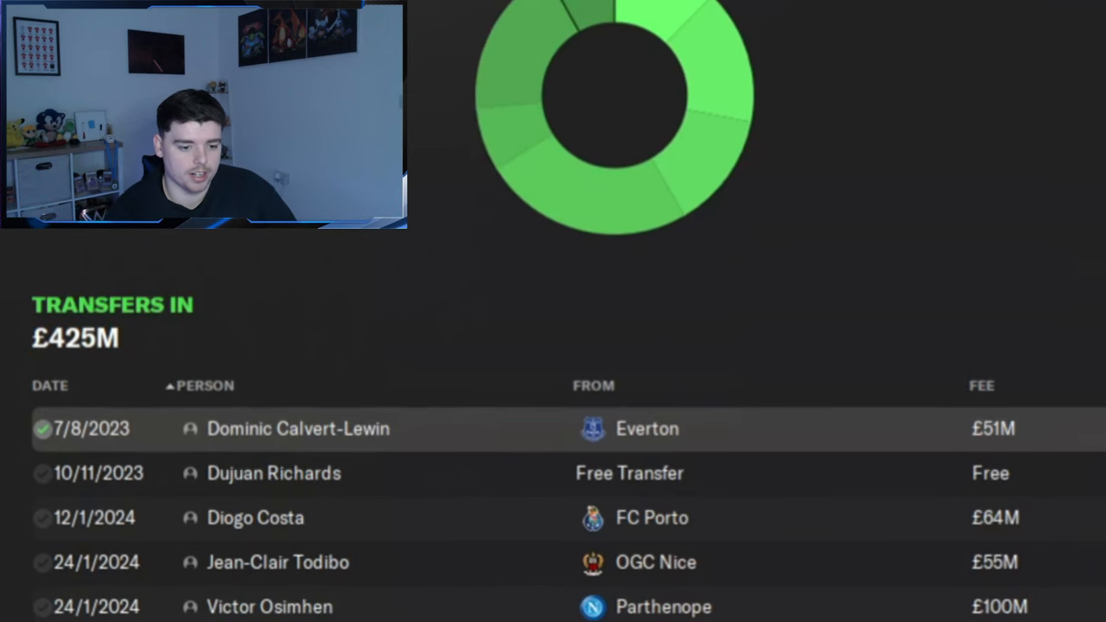
# Step: Scroll the Transfers In list past the £425M total to the Cucurella, Broja, Chalobah and Sarr deals
pyautogui.scroll(-3)
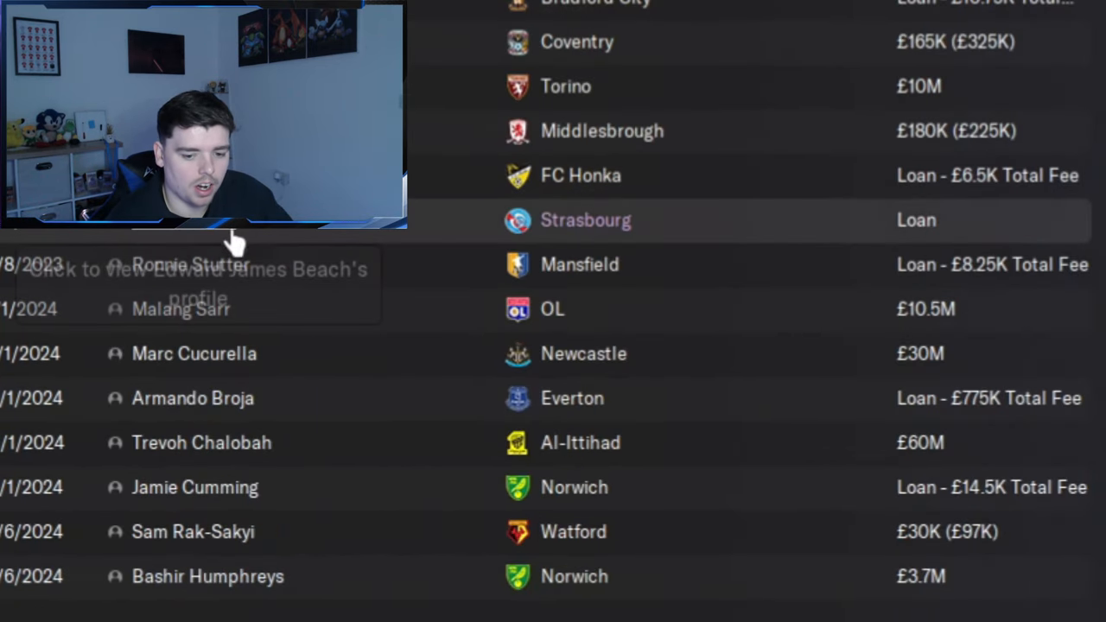
pyautogui.moveTo(423, 267)
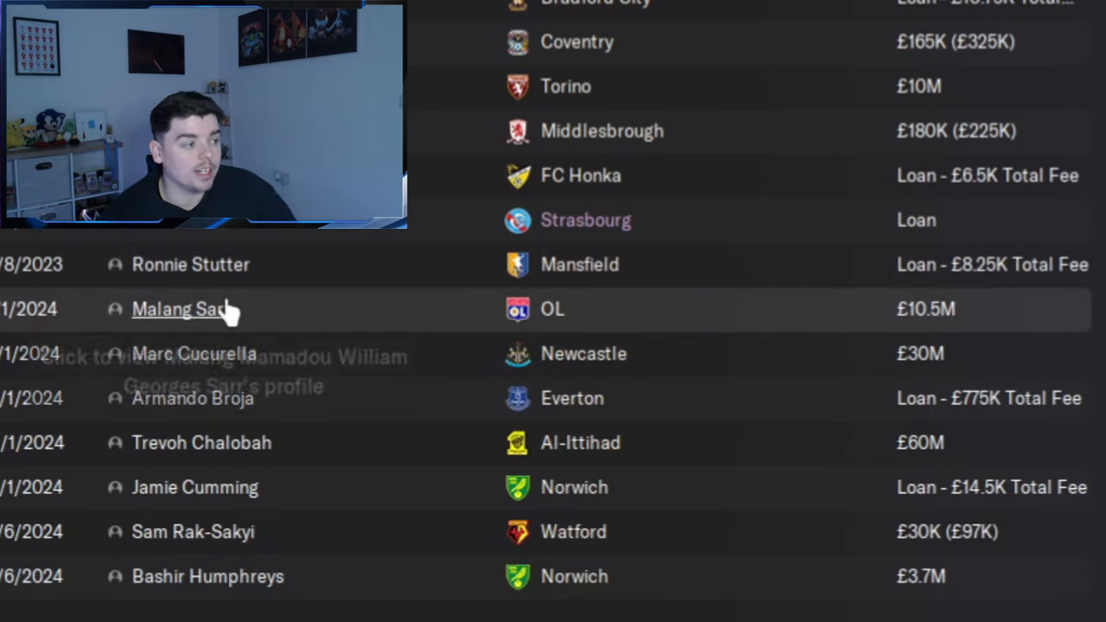
pyautogui.moveTo(251, 450)
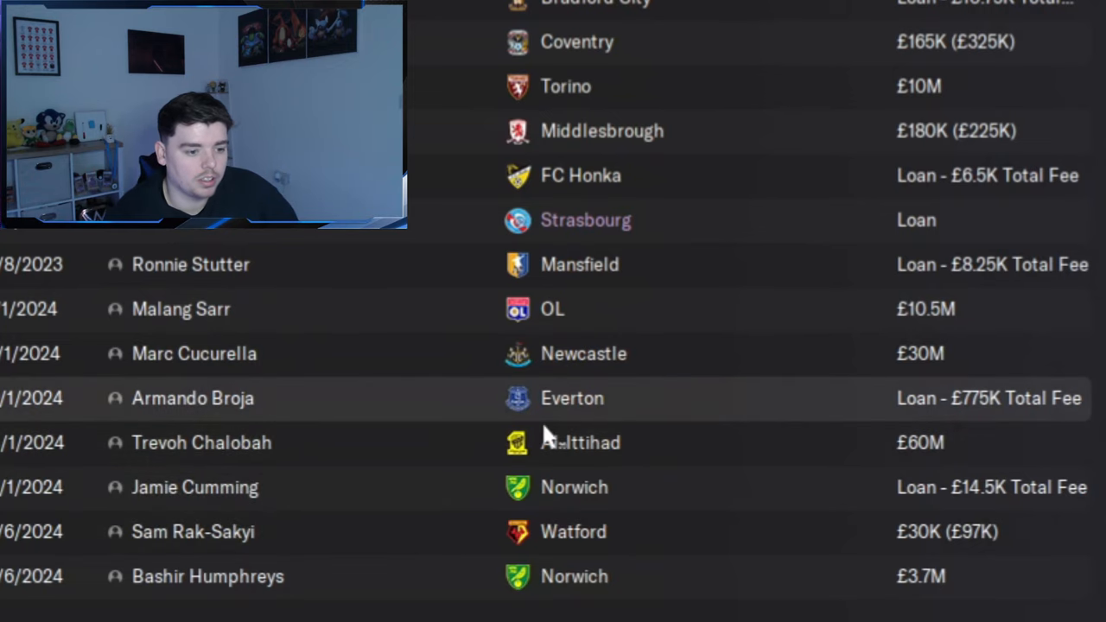
pyautogui.moveTo(843, 463)
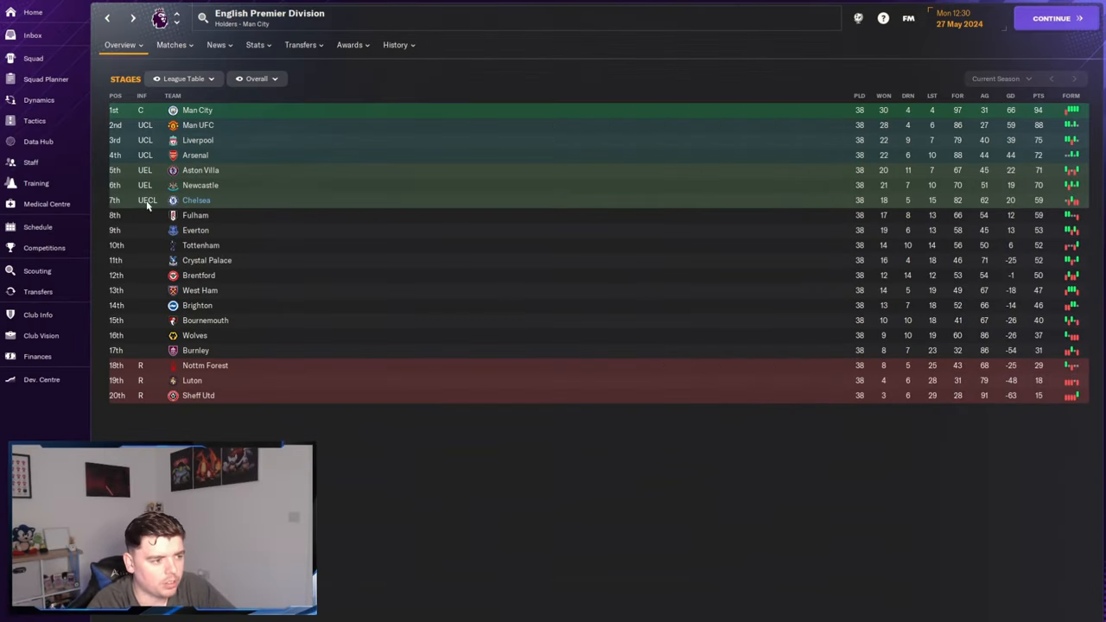
pyautogui.moveTo(147, 201)
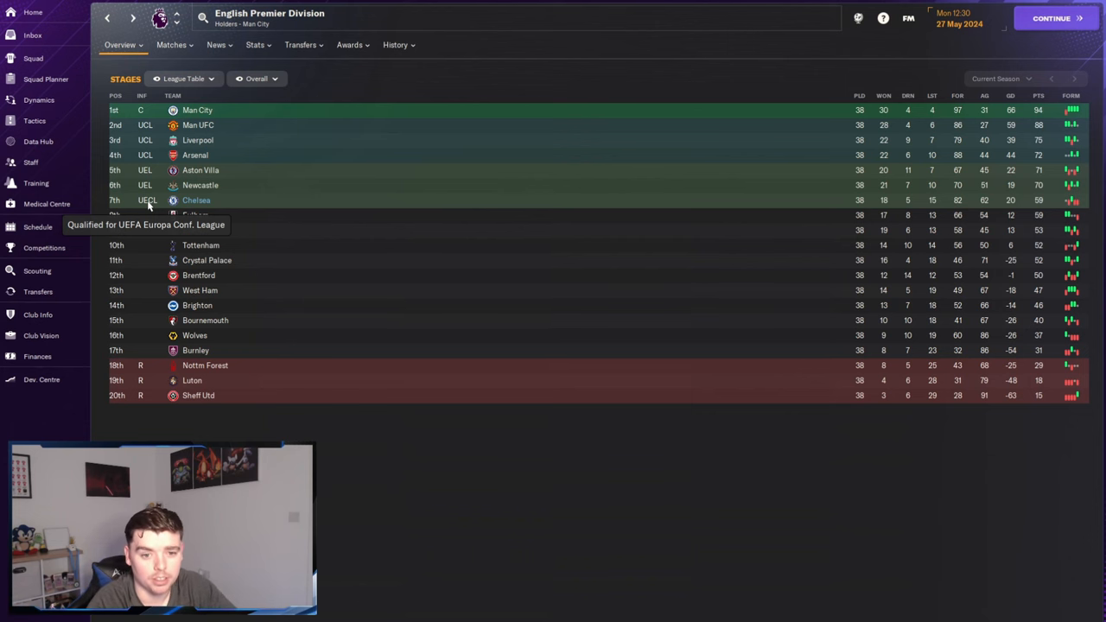
# Step: Leave the final table showing Chelsea 7th and go to the Chelsea squad page
pyautogui.click(32, 58)
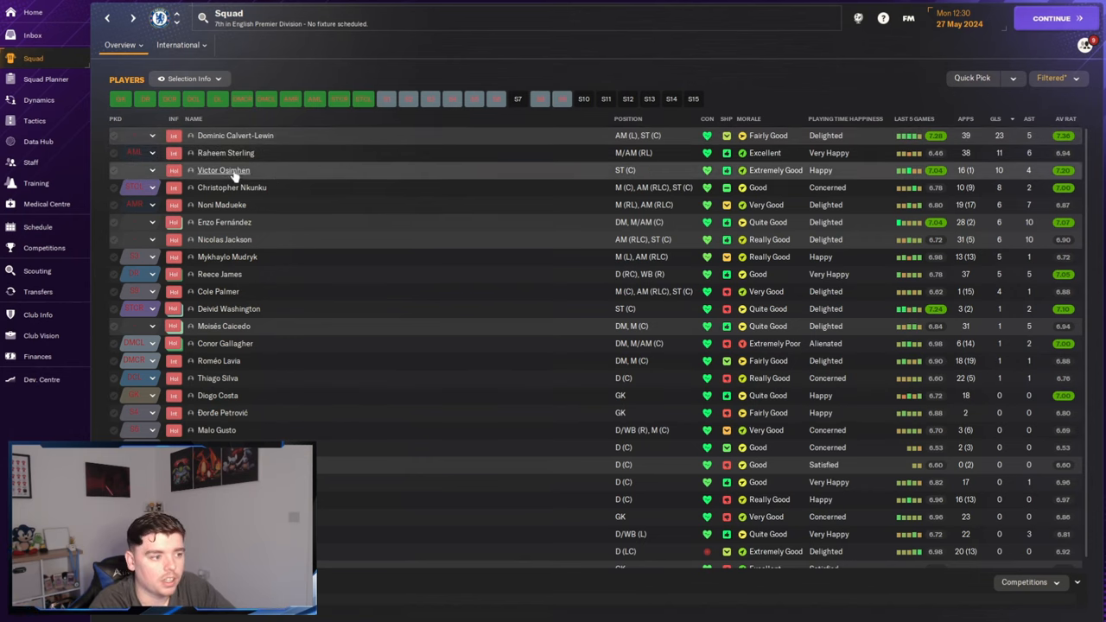
pyautogui.moveTo(290, 176)
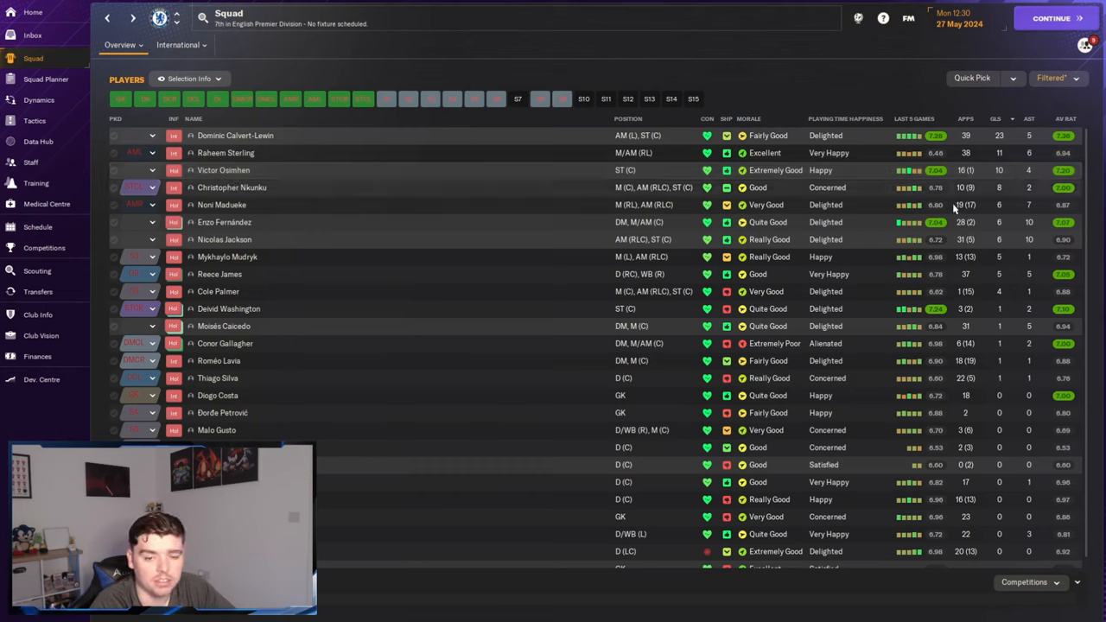
pyautogui.moveTo(280, 188)
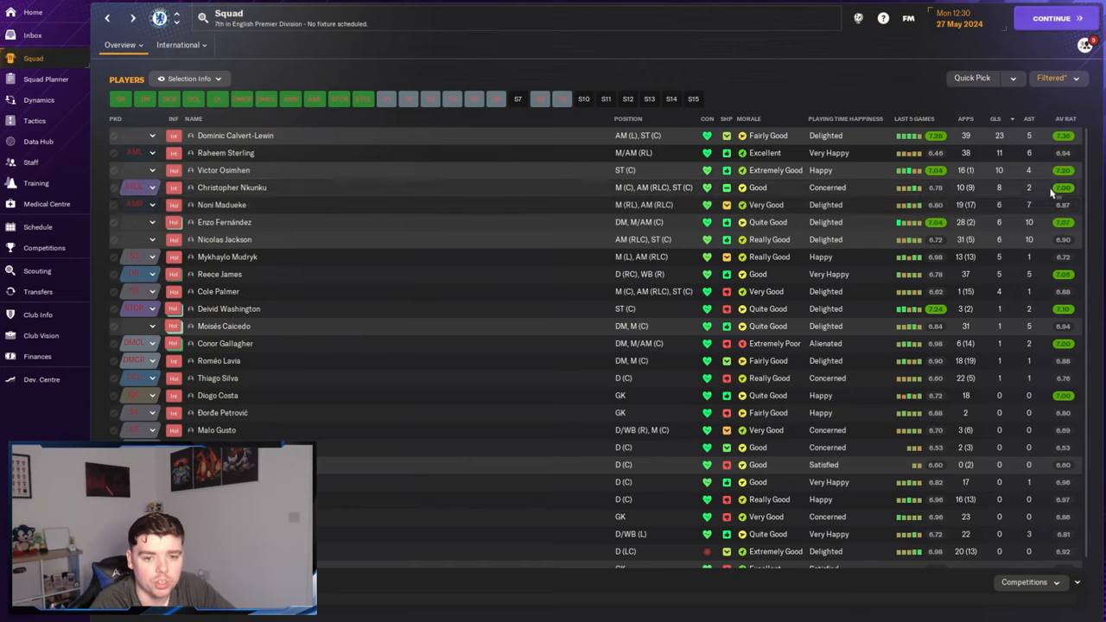
pyautogui.moveTo(207, 238)
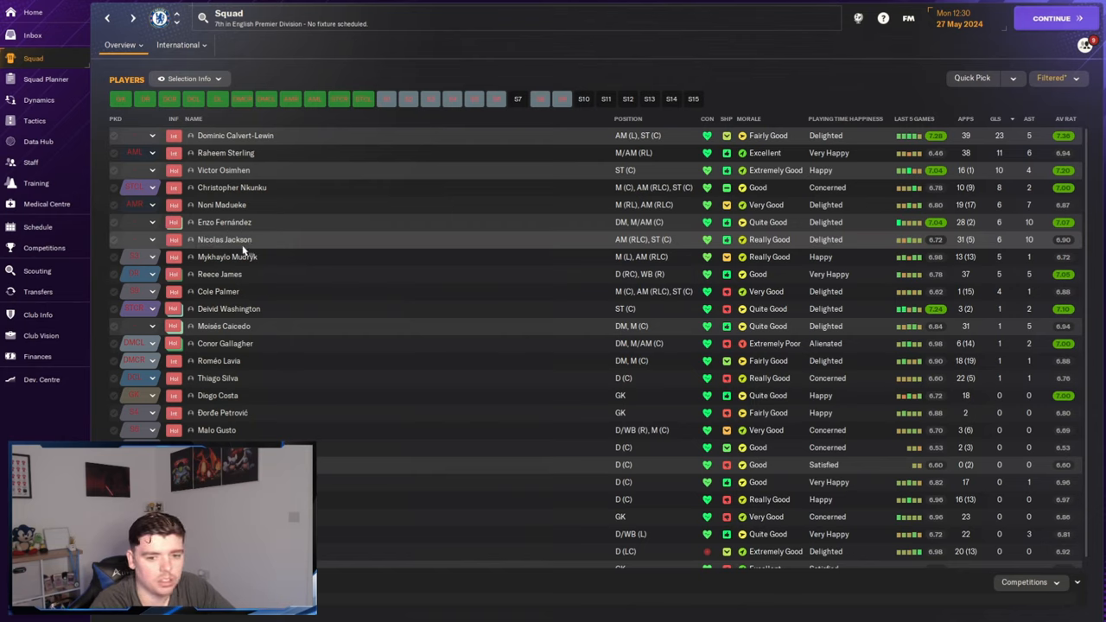
pyautogui.moveTo(285, 256)
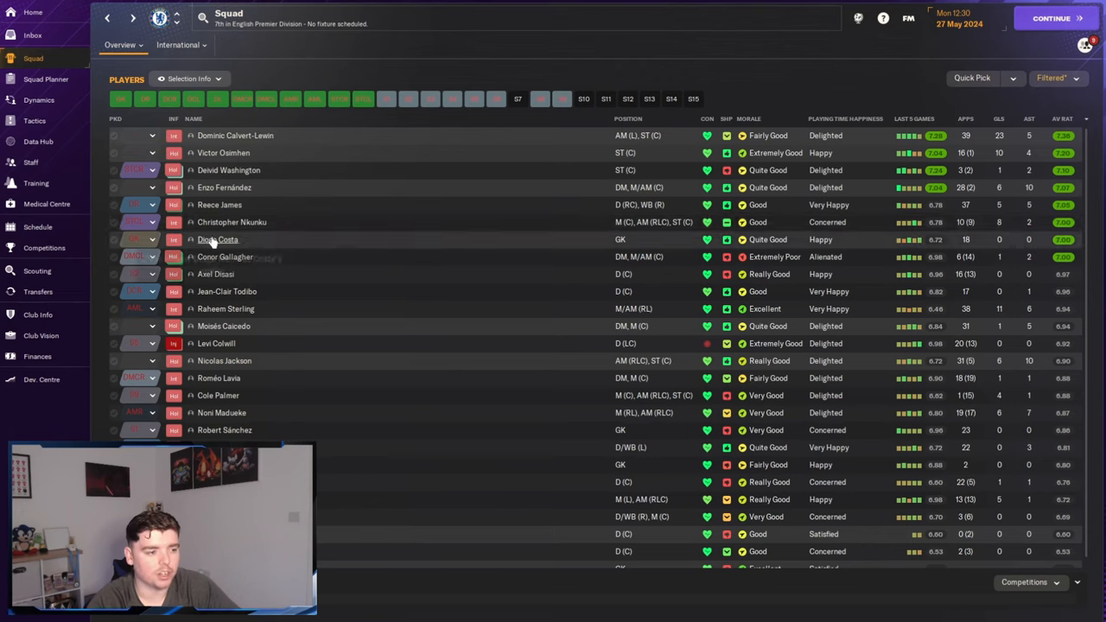
pyautogui.moveTo(495, 342)
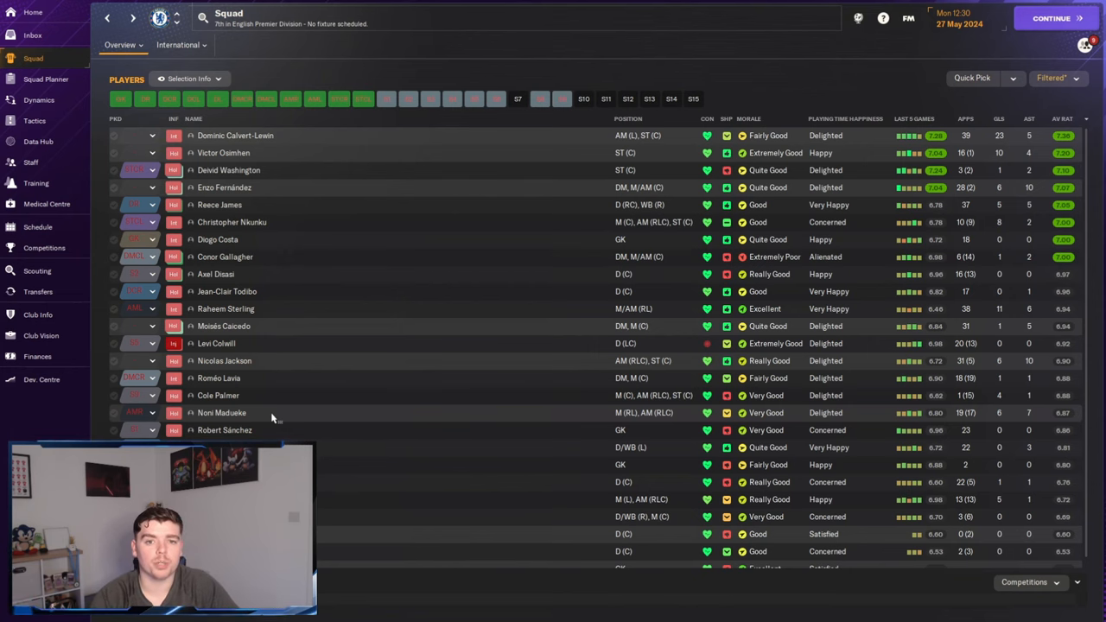
# Step: Leave the sorted squad stats and bring up Chelsea's competitions summary
pyautogui.click(43, 248)
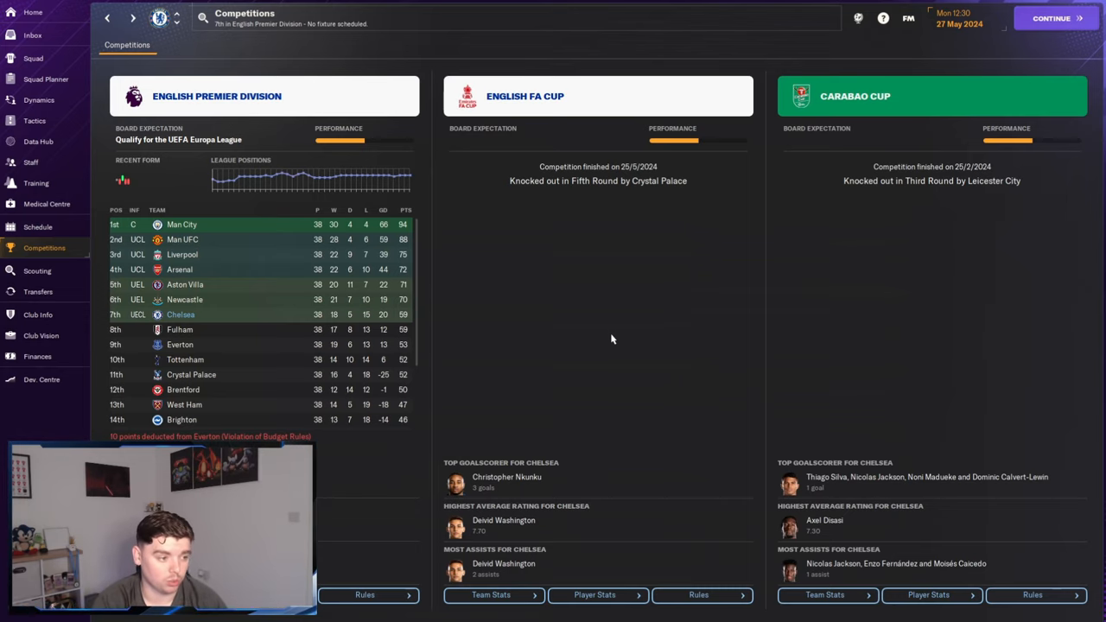
pyautogui.moveTo(630, 145)
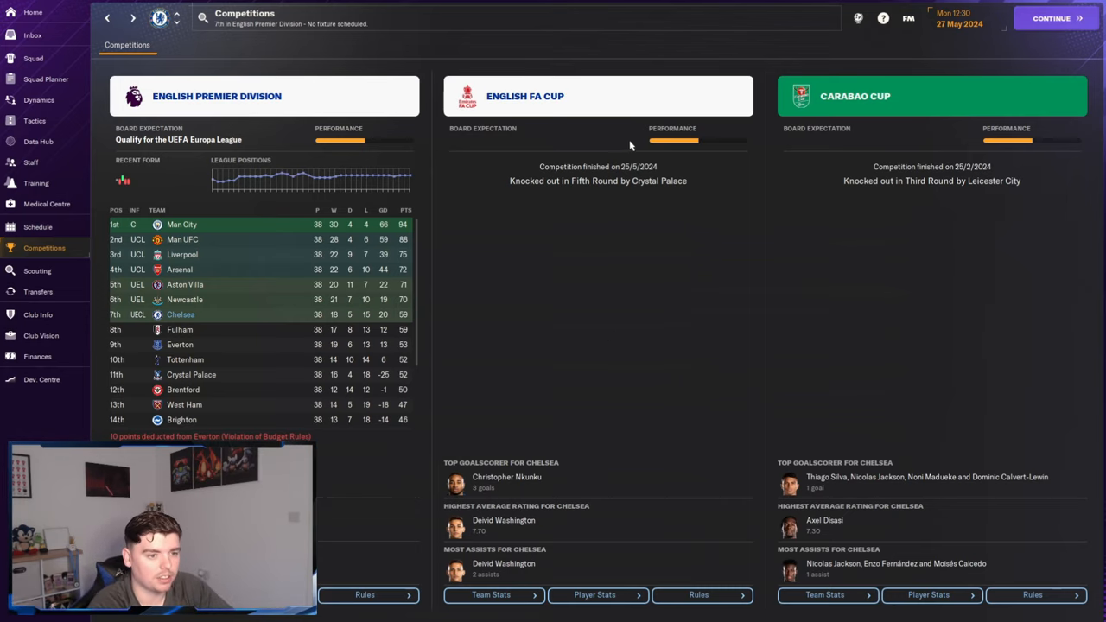
pyautogui.moveTo(670, 238)
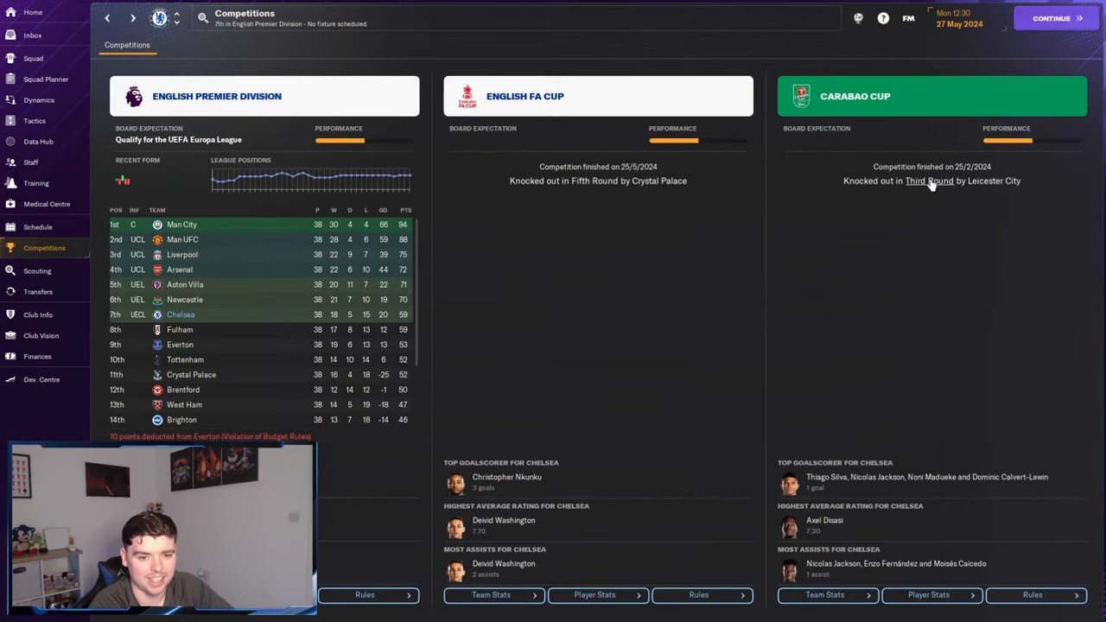
# Step: Check the Carabao Cup third-round result, then bring up the Transfer Centre with its £79M budget
pyautogui.click(930, 181)
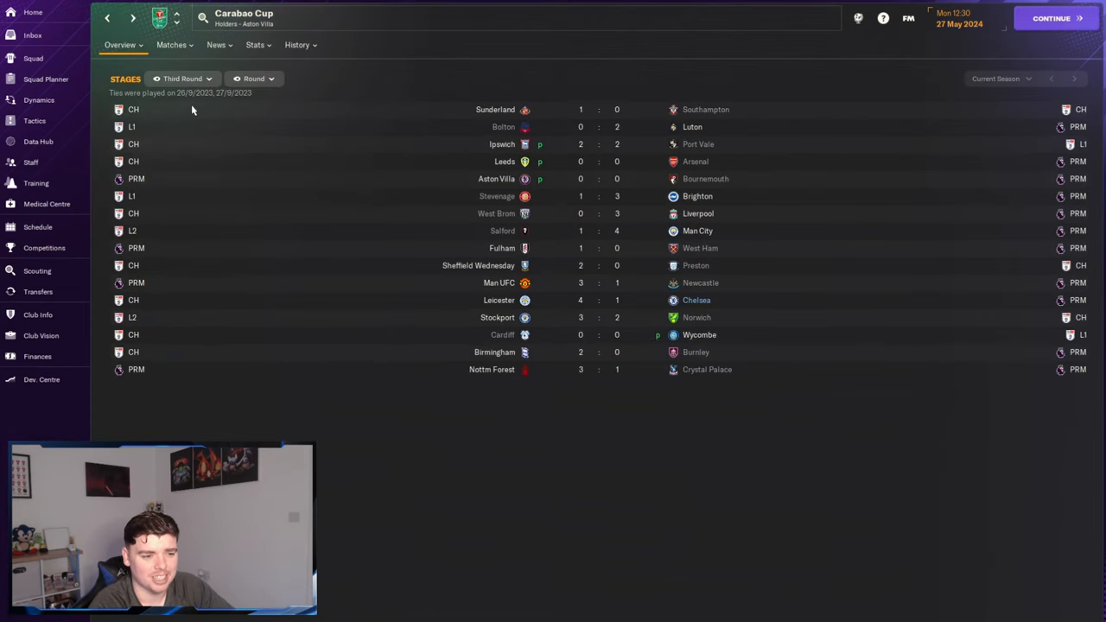
pyautogui.click(45, 249)
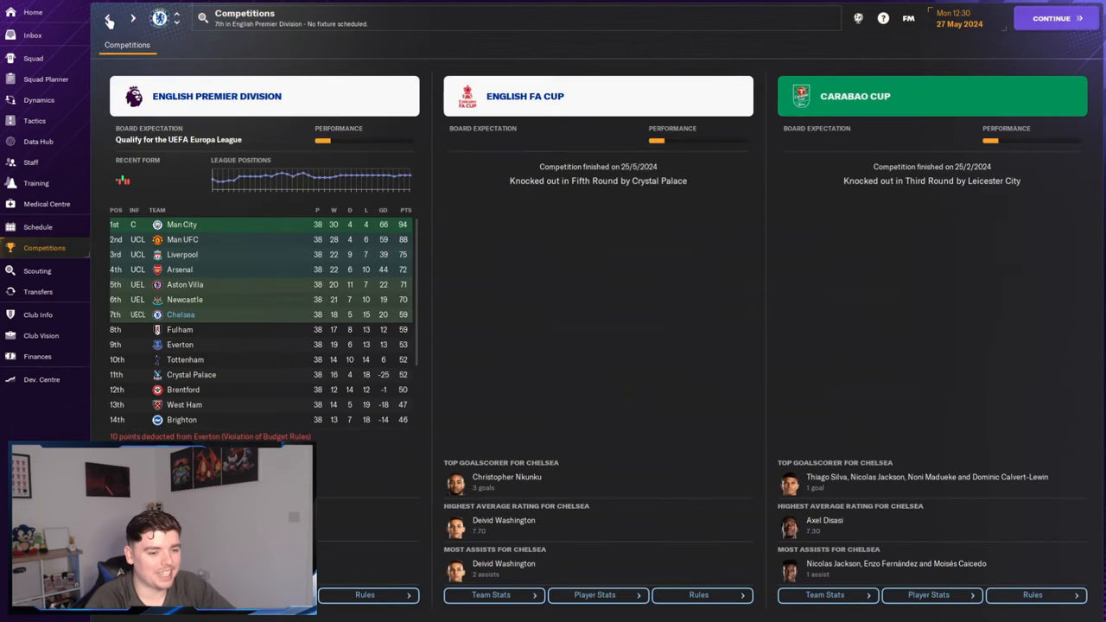
pyautogui.click(38, 291)
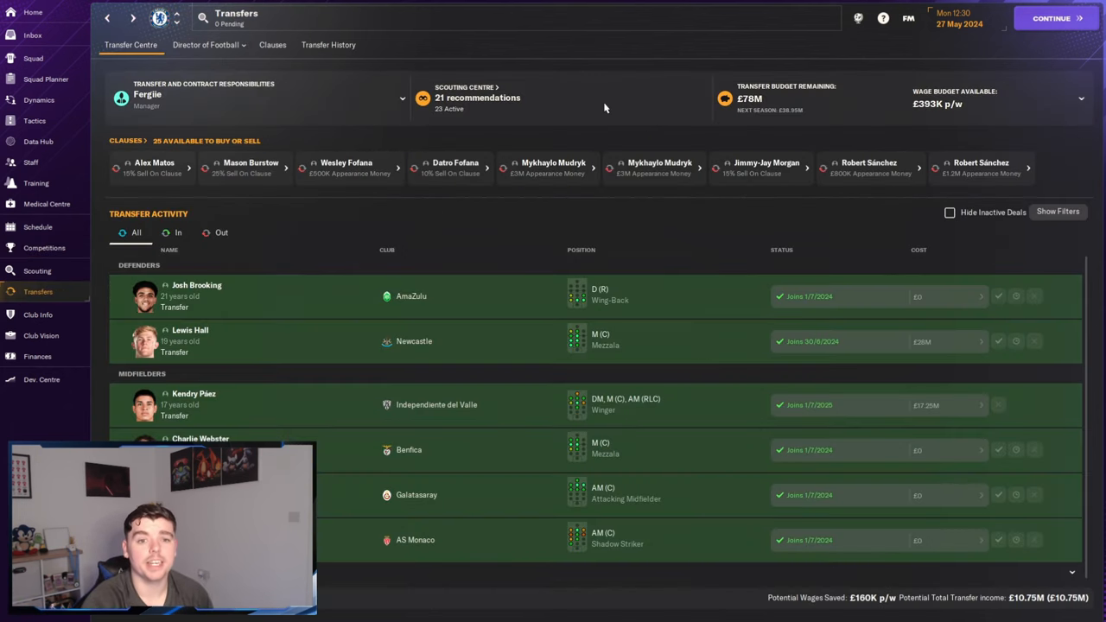